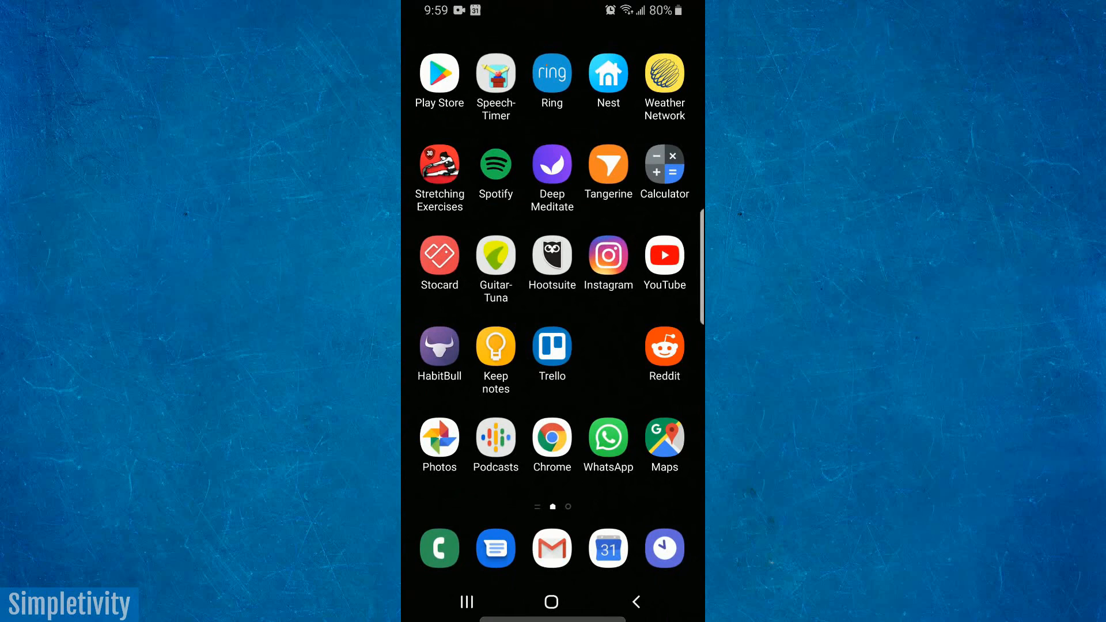
- Leave the habit tracker app for the home screen and open the phone's Settings
left_click(439, 351)
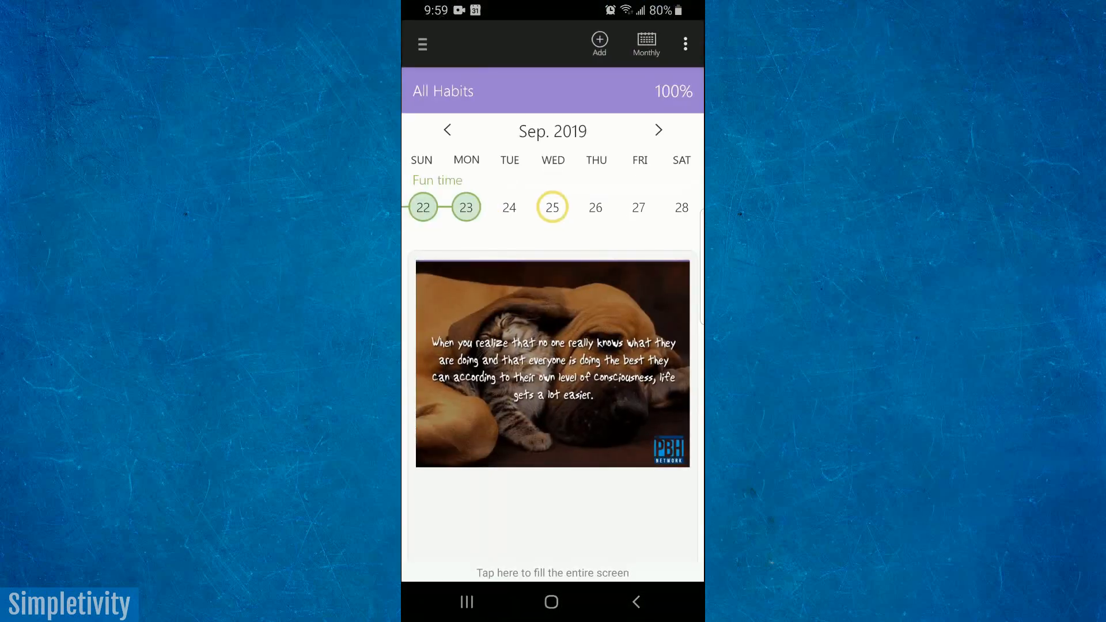
left_click(550, 603)
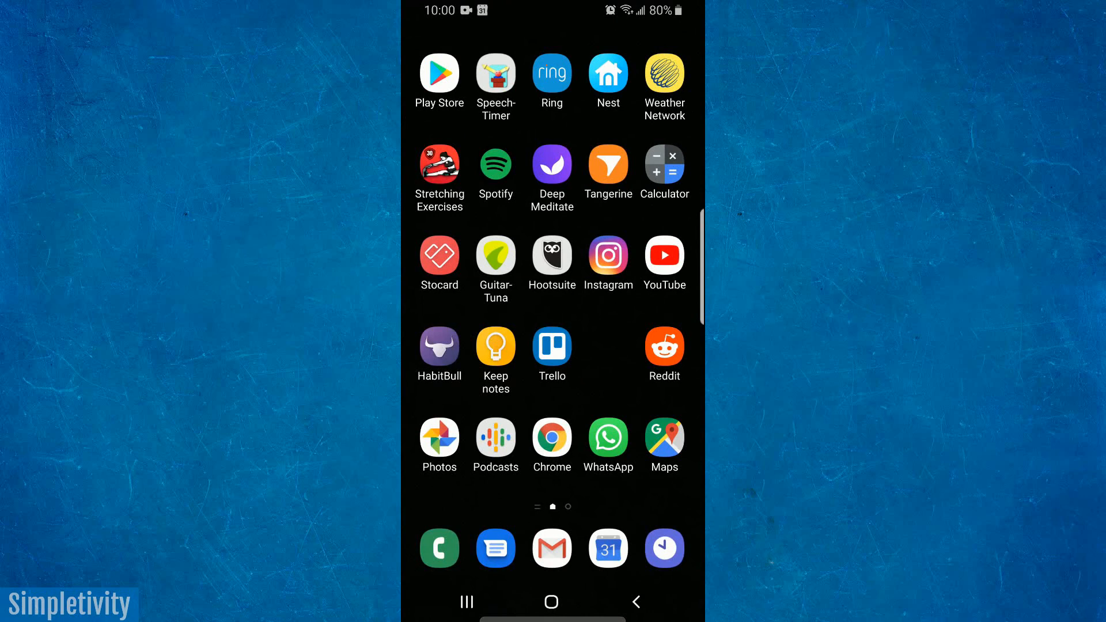
left_click_drag(553, 11, 552, 283)
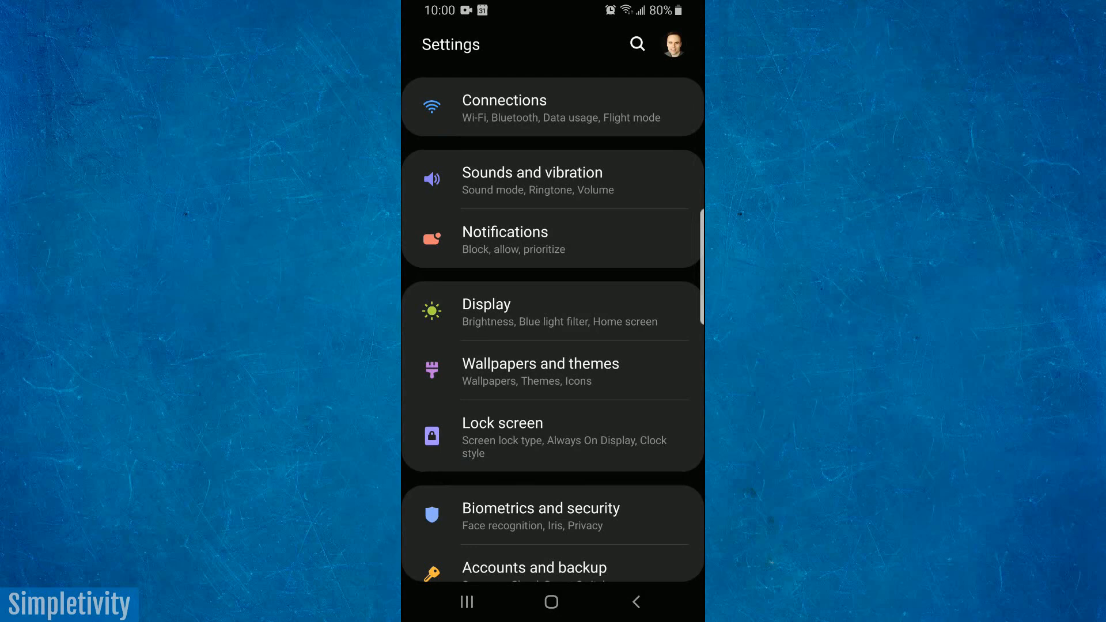
- Scroll to the bottom of the Settings list and open About phone
scroll("down", 3)
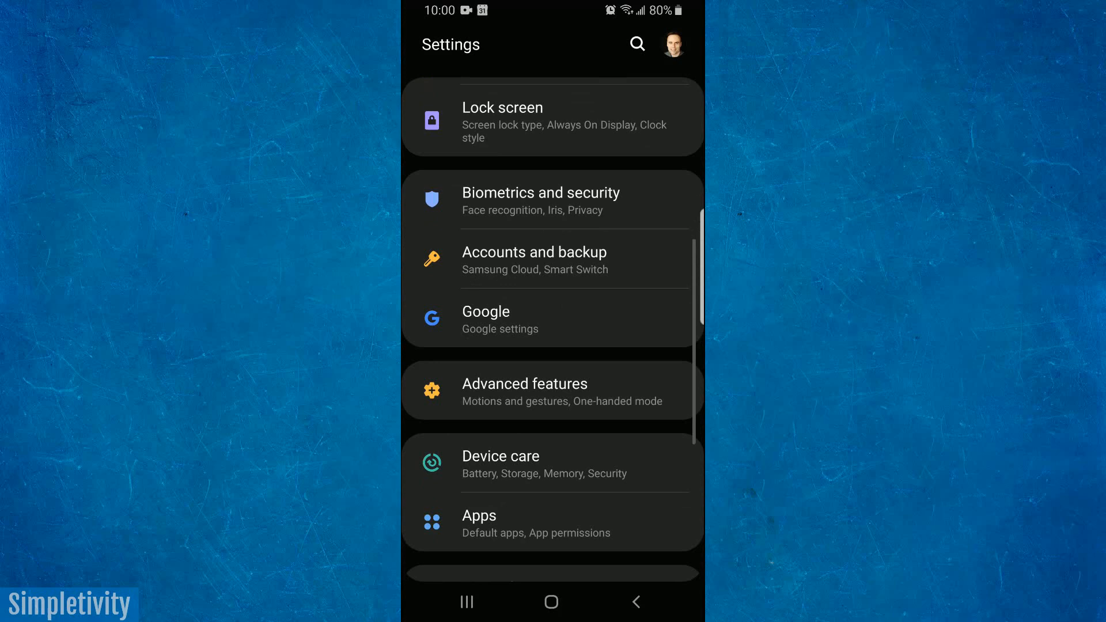
scroll("down", 3)
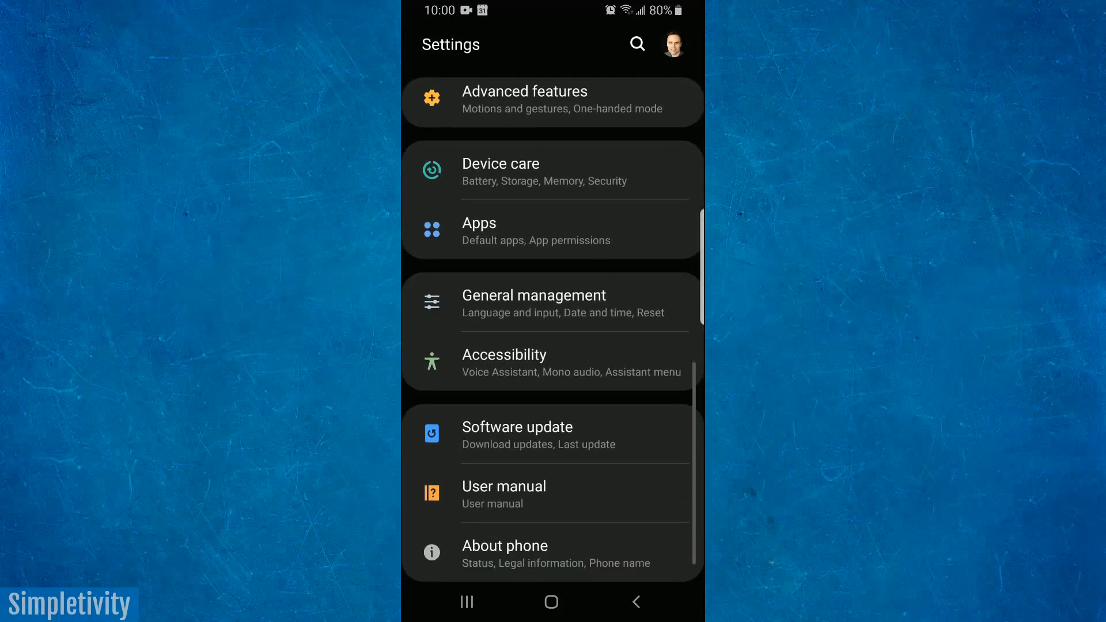
left_click(504, 553)
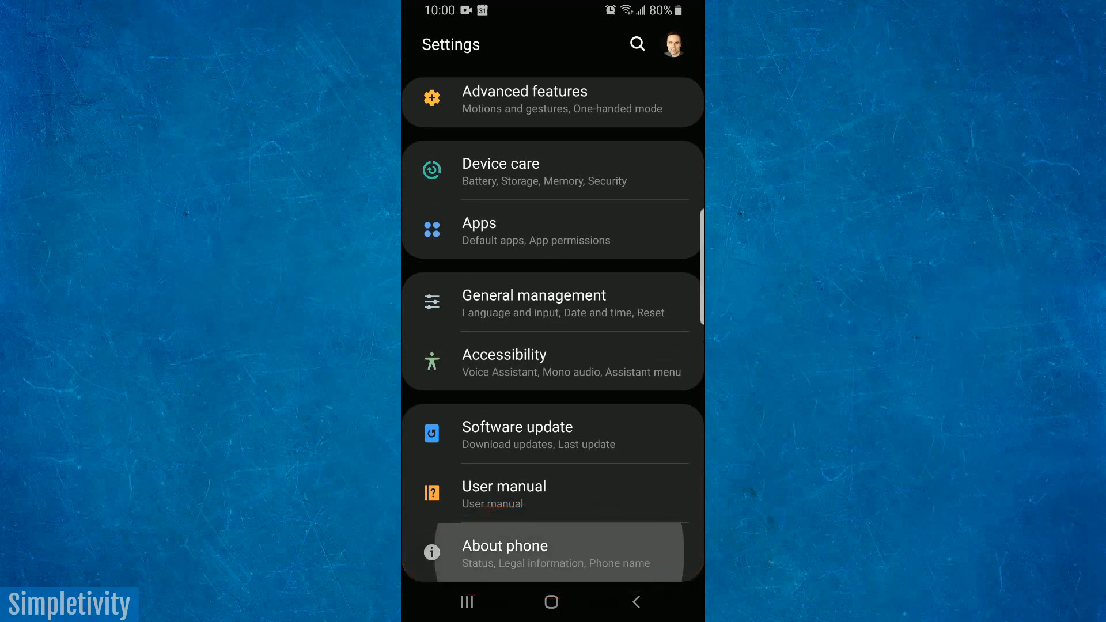
left_click(504, 545)
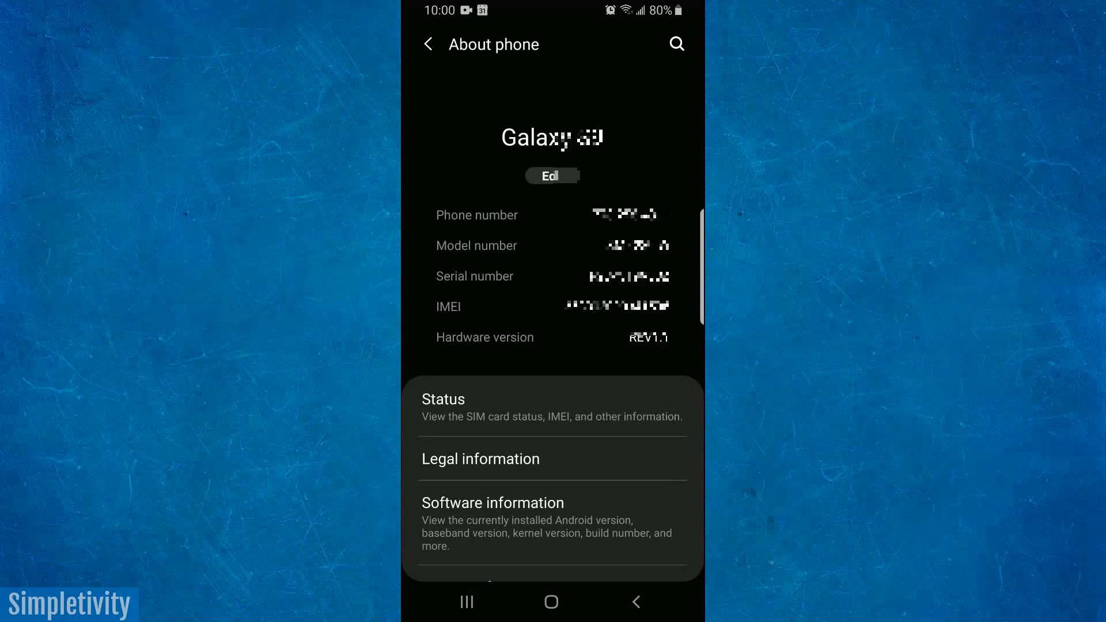
scroll("down", 3)
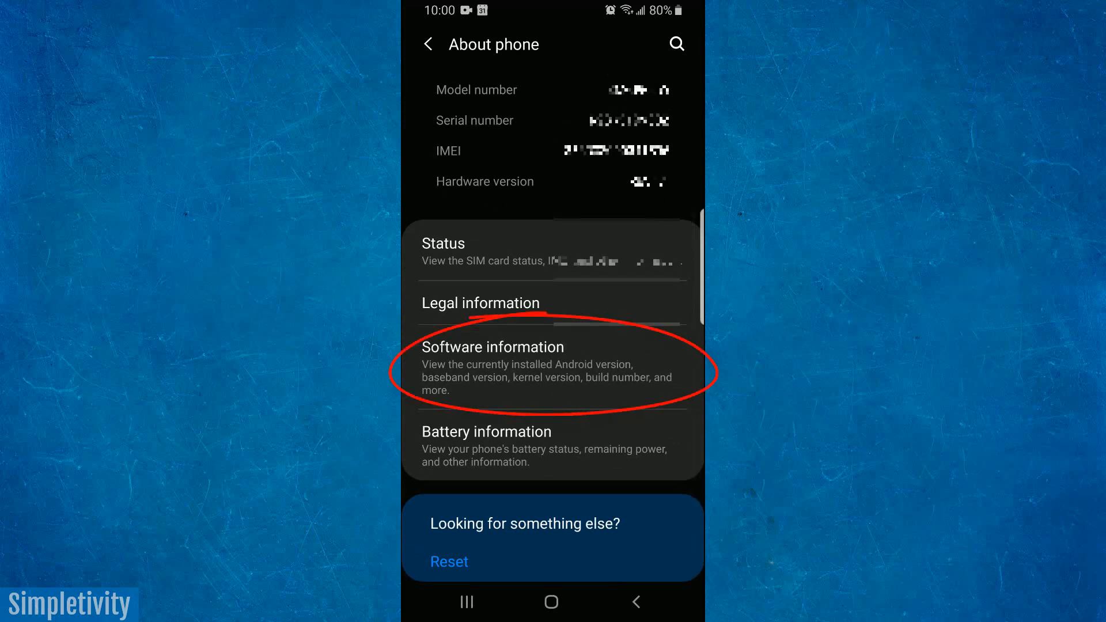
- In Software information, tap Build number repeatedly to count down toward developer mode
left_click(493, 346)
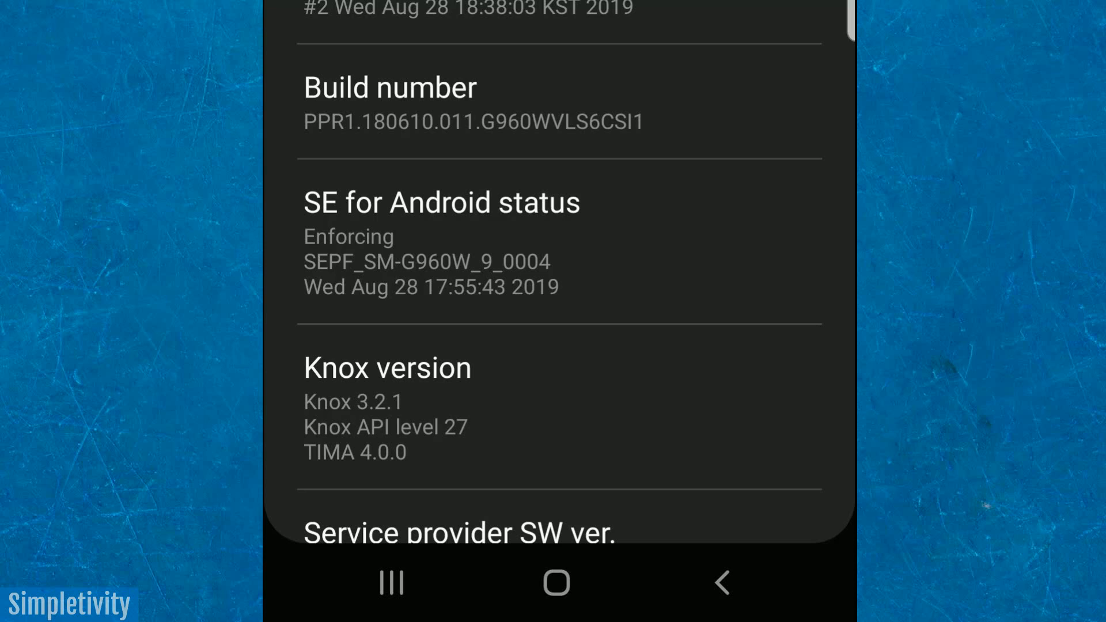
left_click(389, 103)
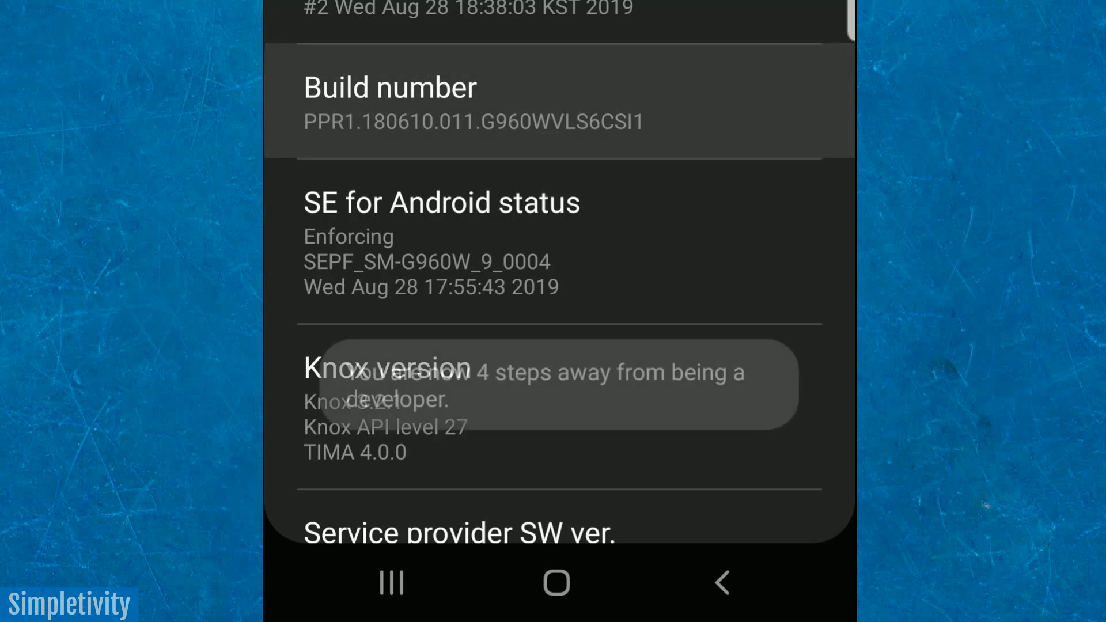
left_click(389, 102)
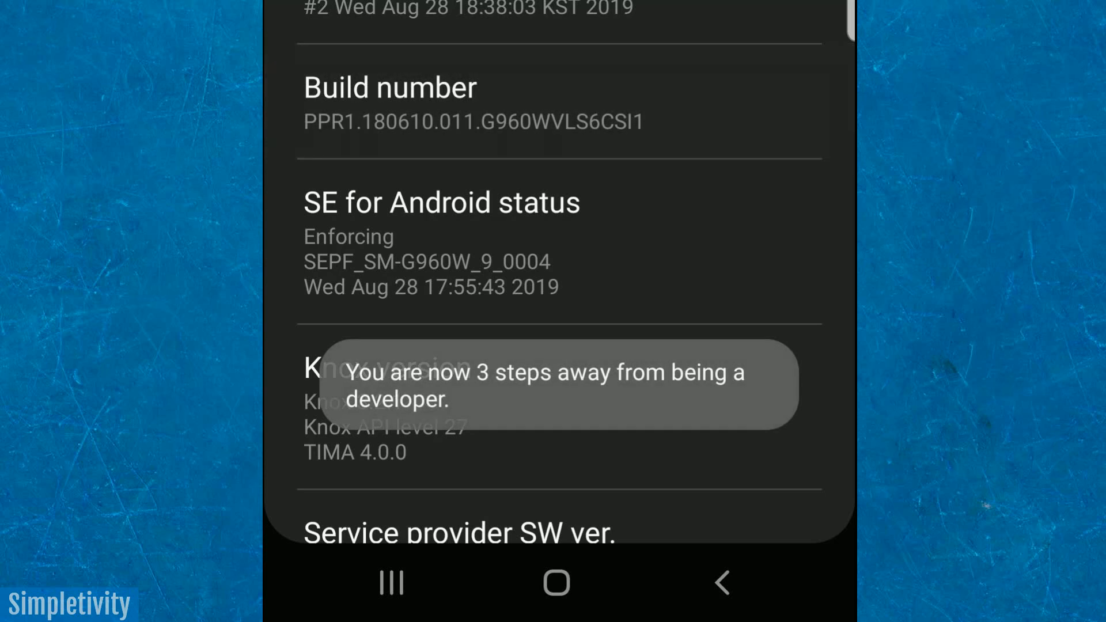
left_click(389, 87)
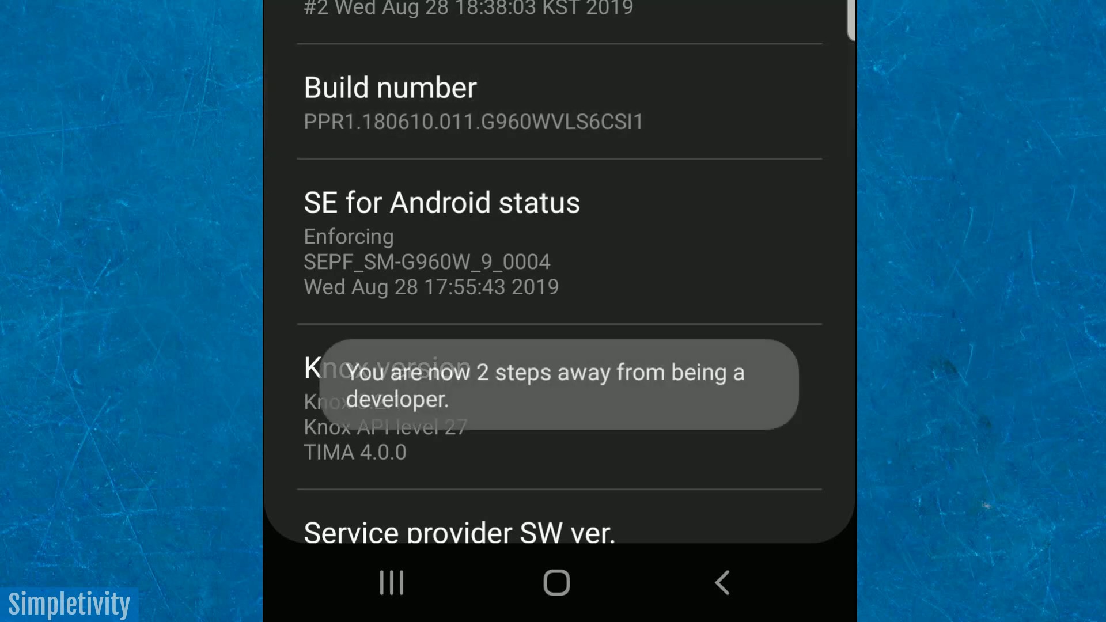
left_click(390, 104)
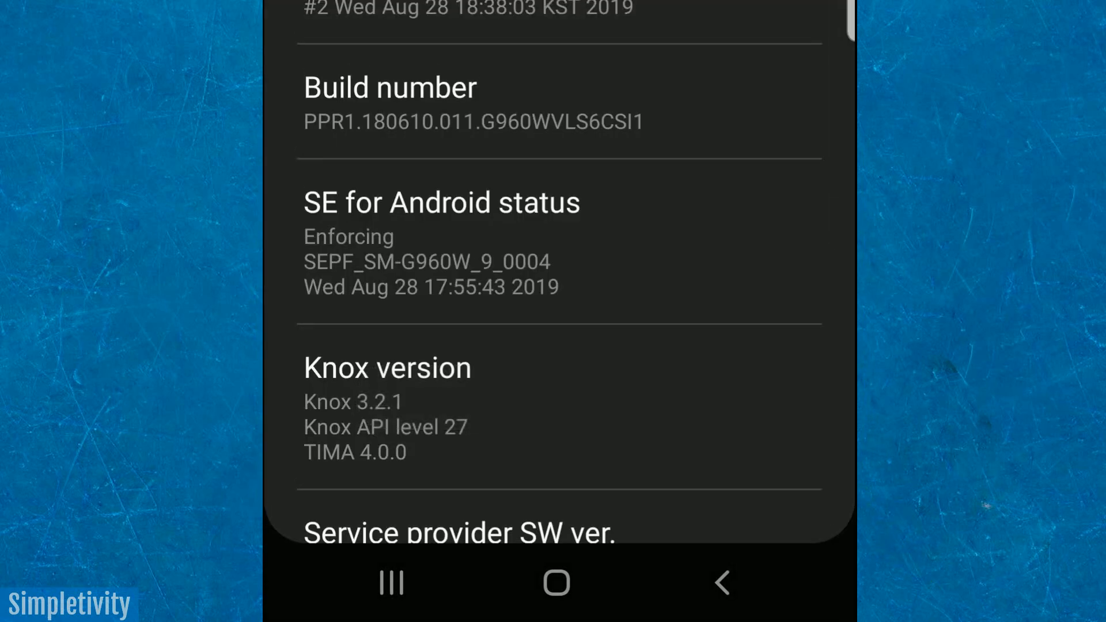
scroll("down", 3)
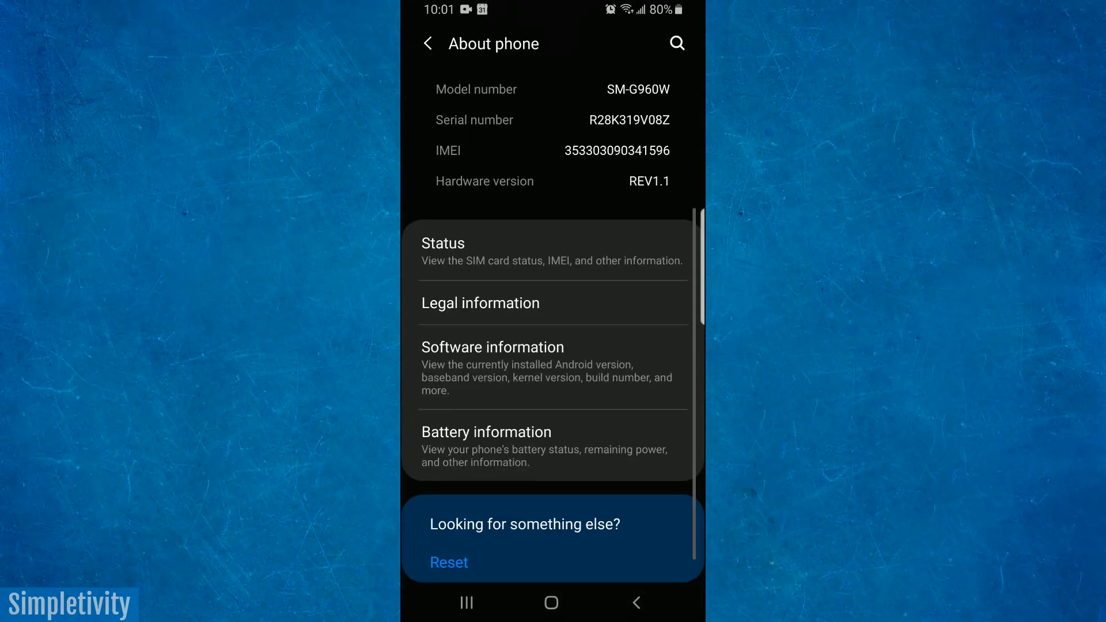
- Return to the main list, open Developer options, and scroll to the Drawing section
left_click(427, 44)
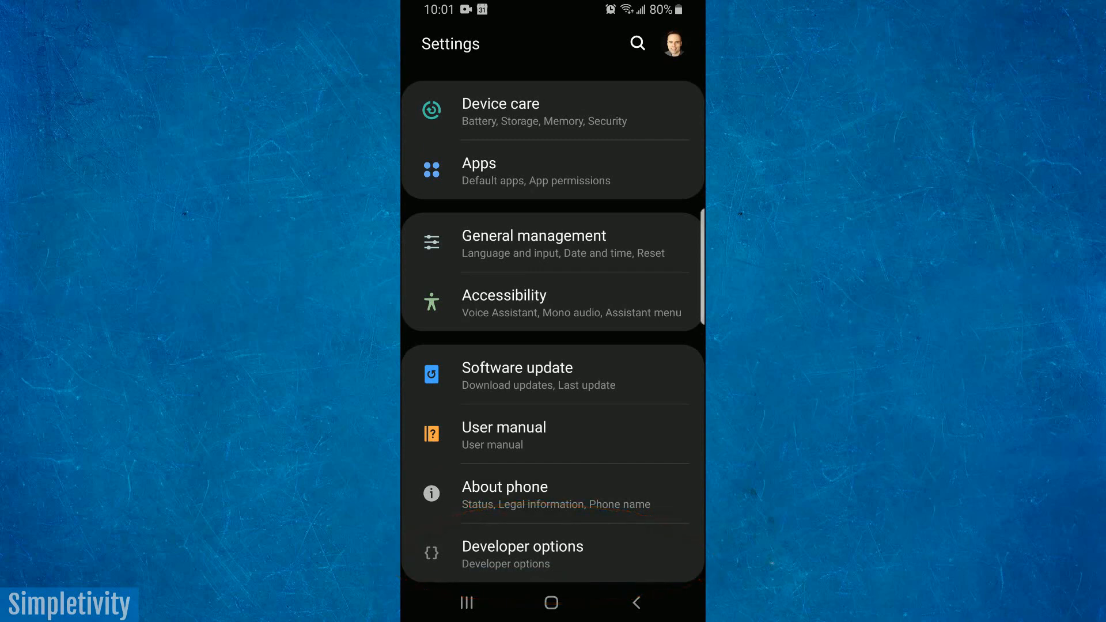
left_click(521, 554)
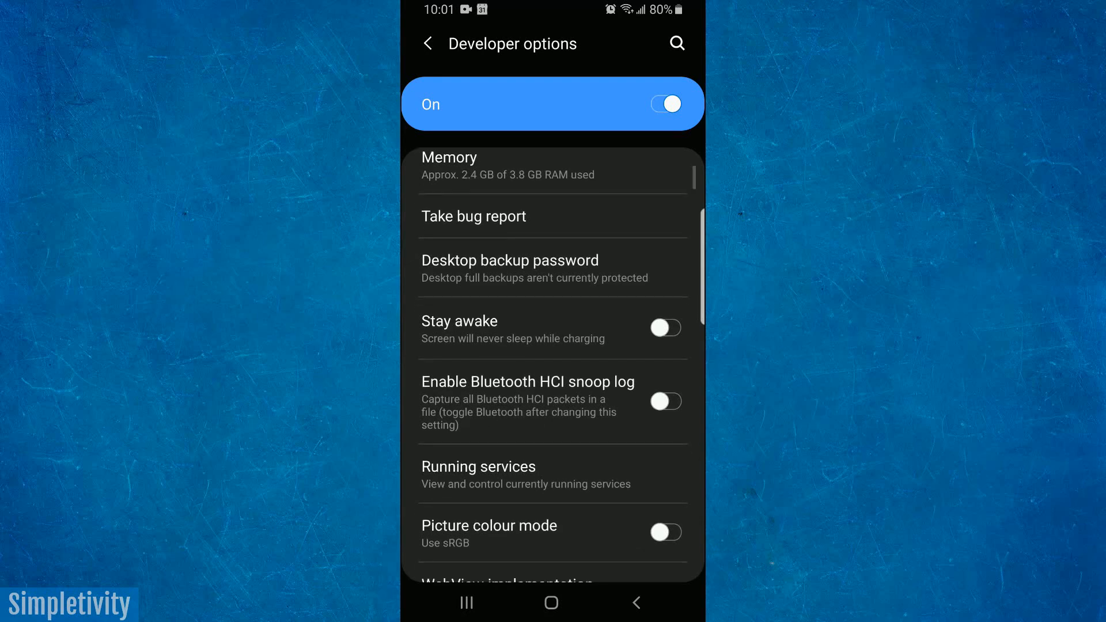
scroll("down", 3)
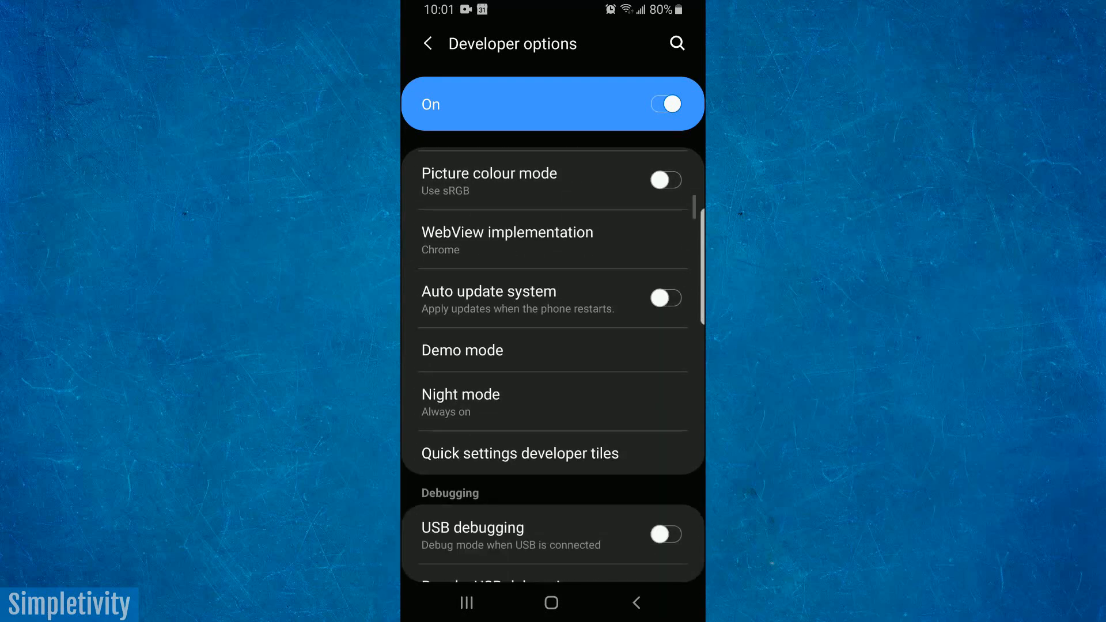
scroll("down", 3)
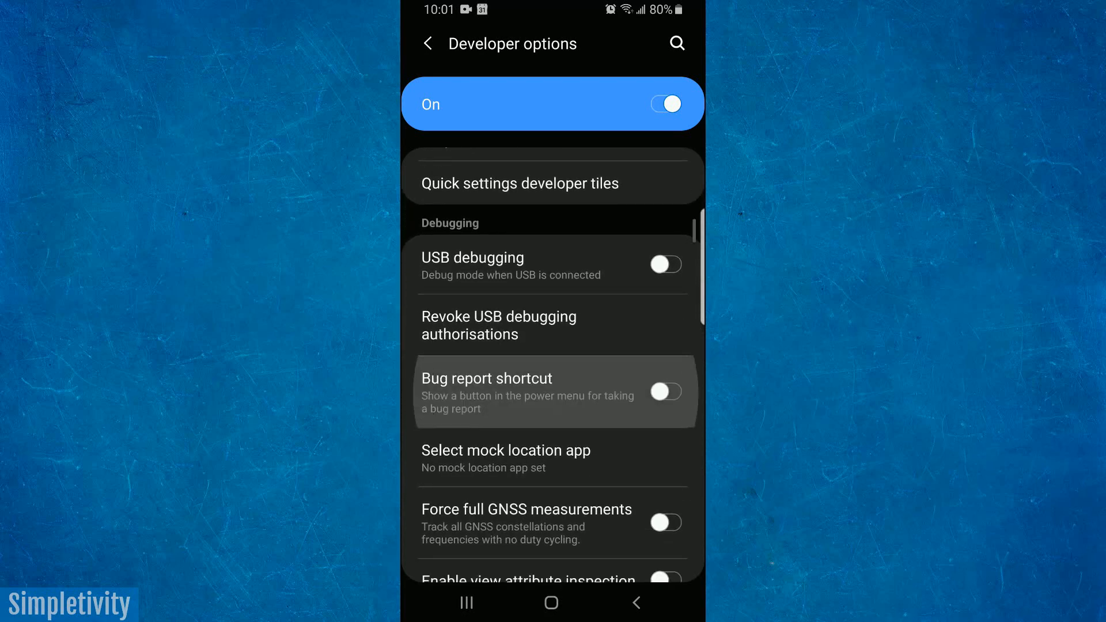
scroll("down", 3)
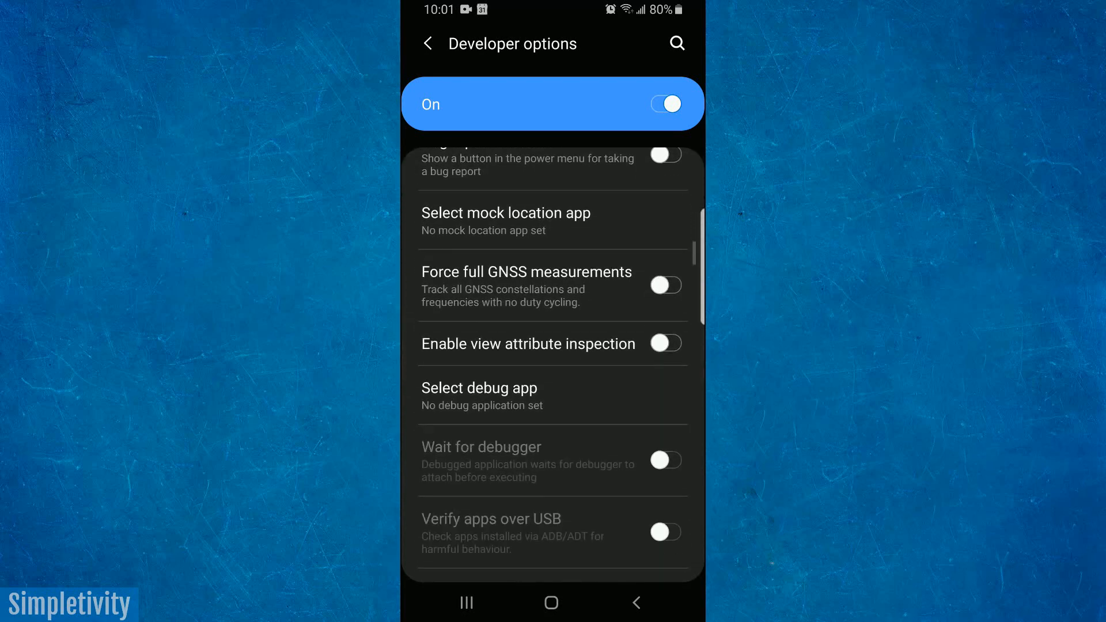
scroll("down", 3)
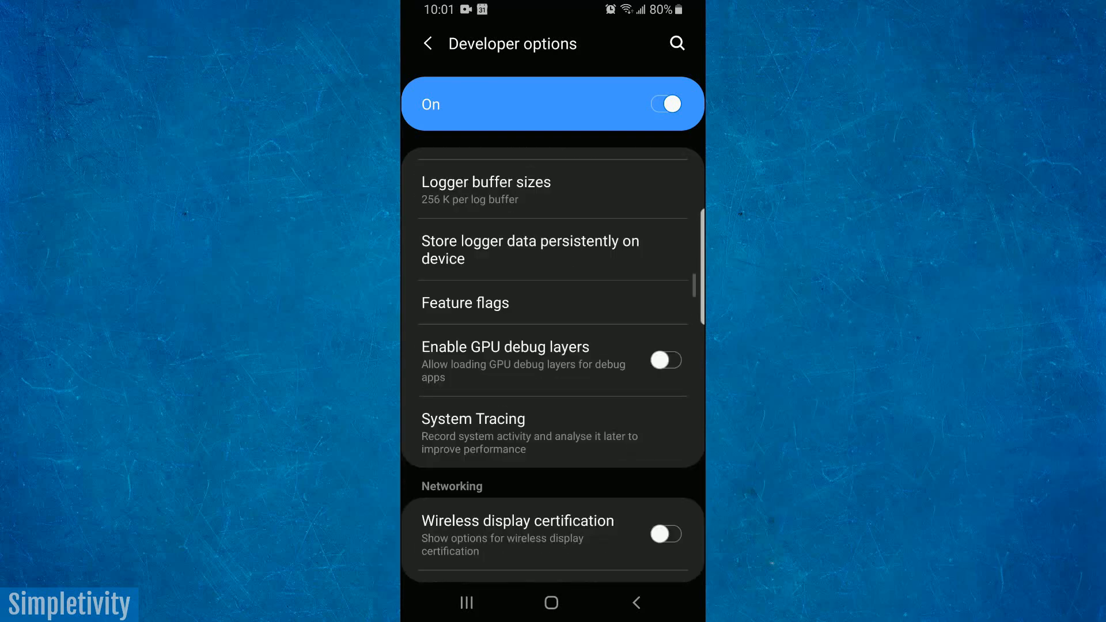
scroll("down", 3)
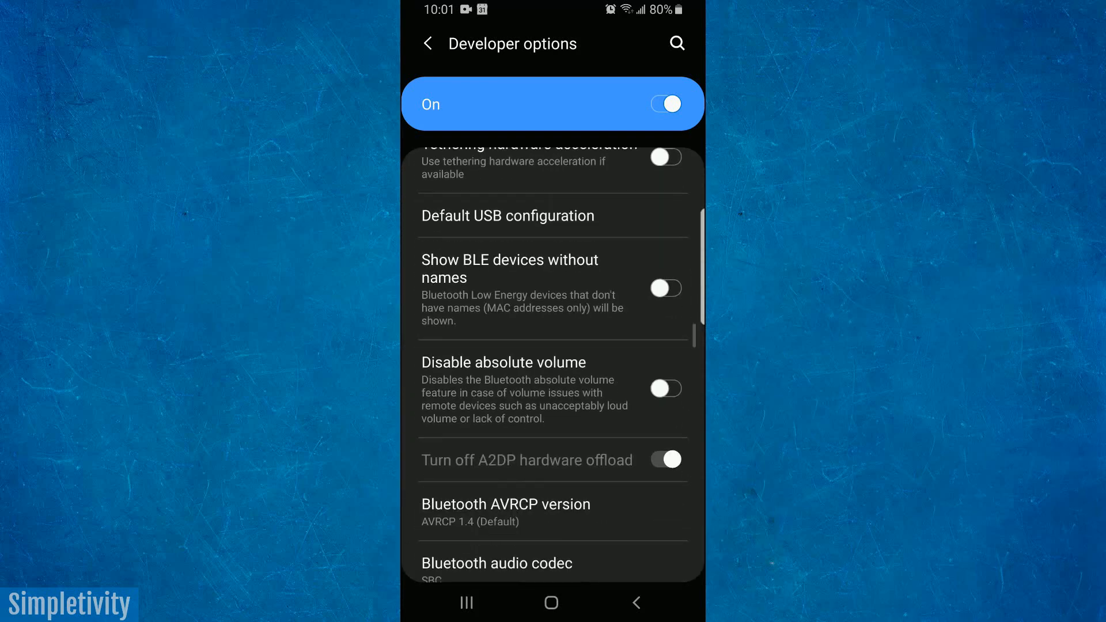
scroll("down", 3)
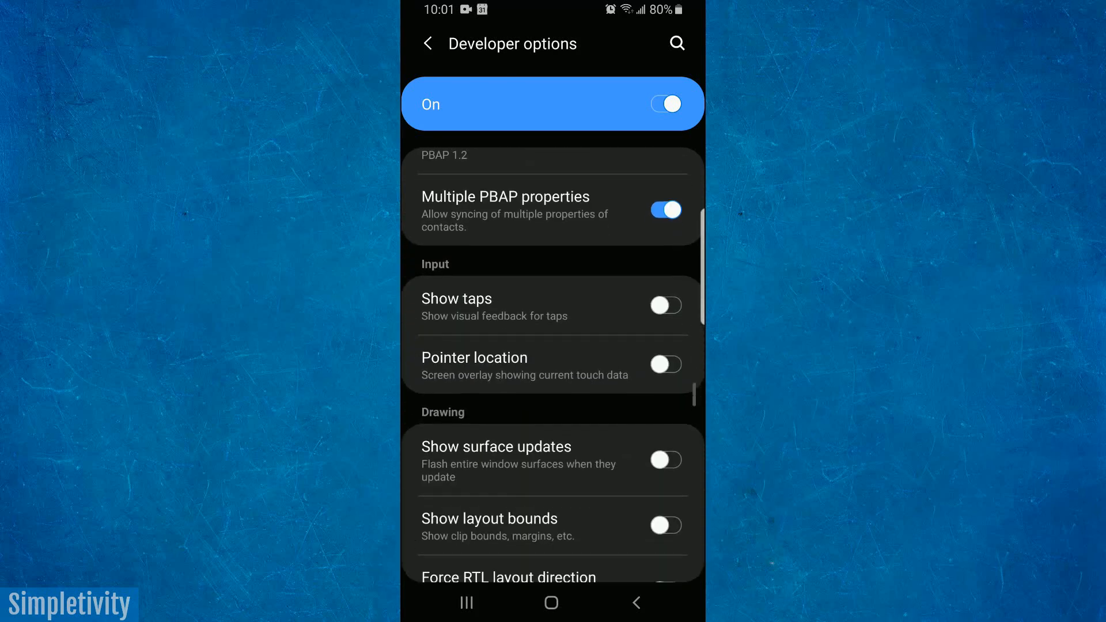
scroll("down", 3)
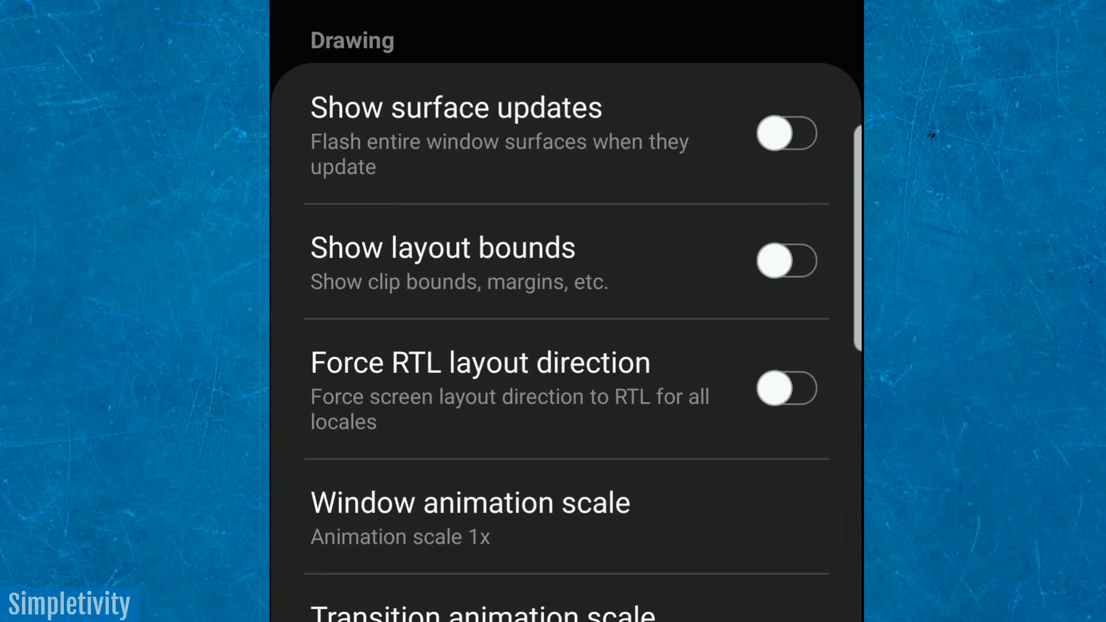
- Set Window and Transition animation scales to Animation off, then pick Animator duration scale
scroll("down", 3)
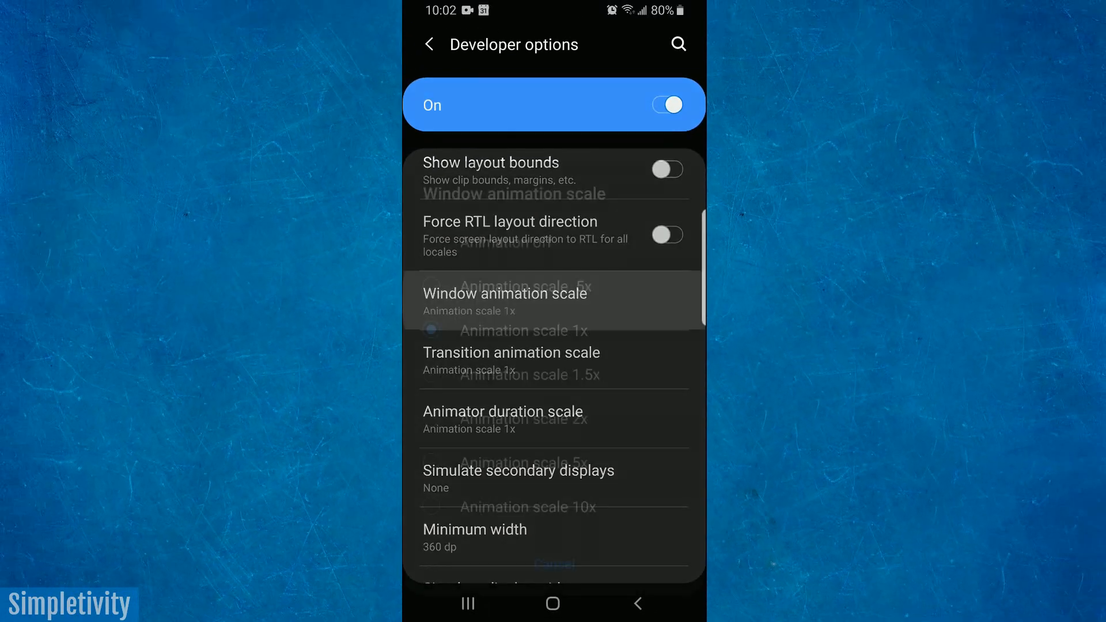
left_click(505, 293)
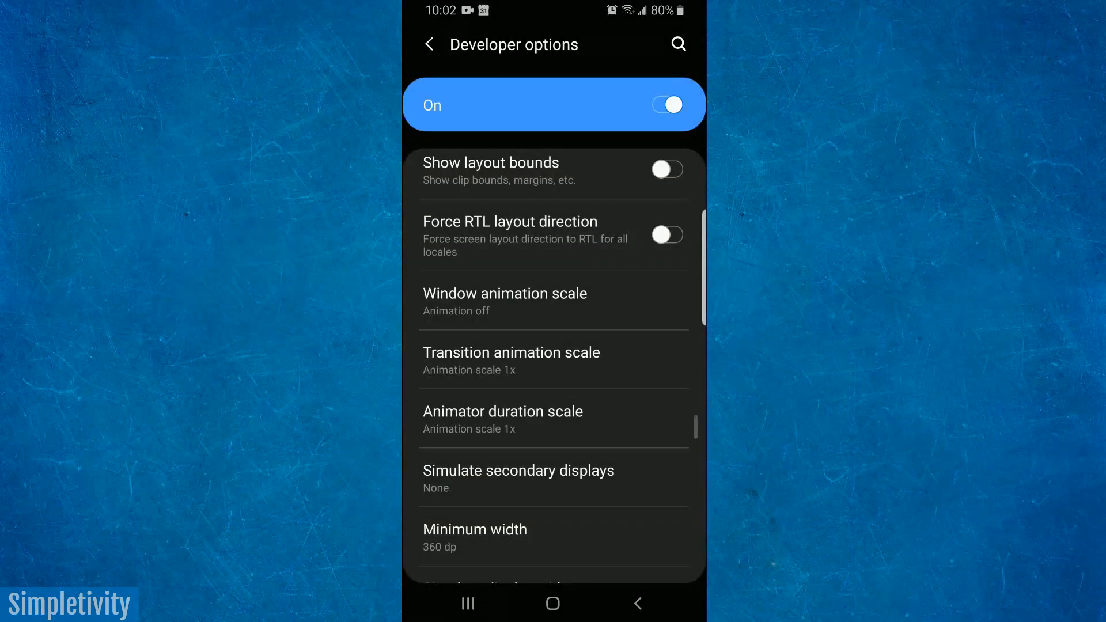
left_click(510, 353)
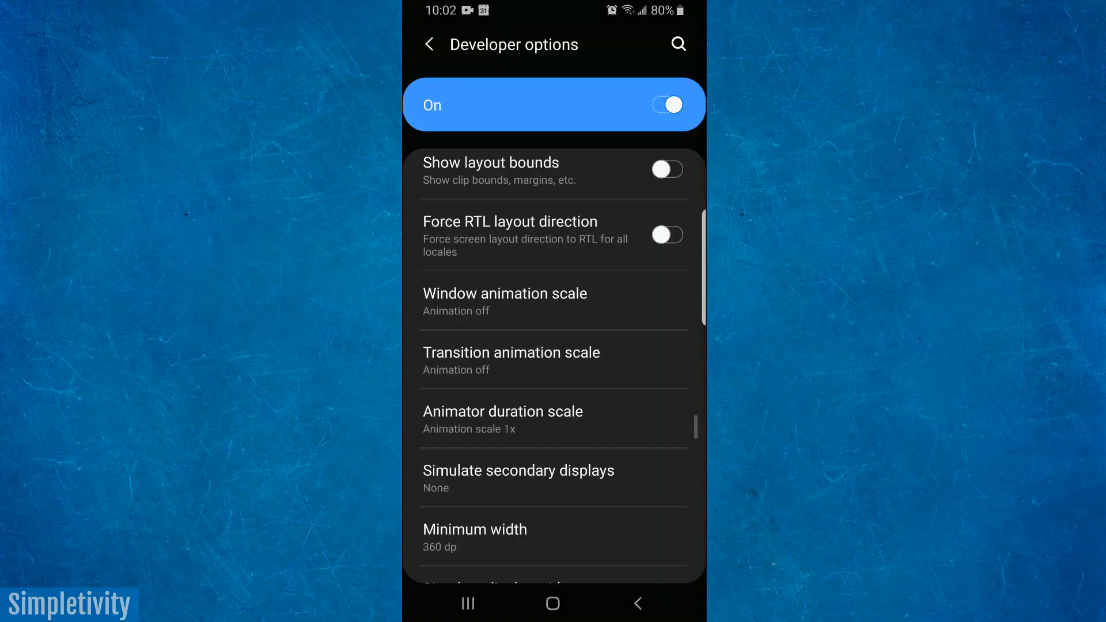
left_click(502, 419)
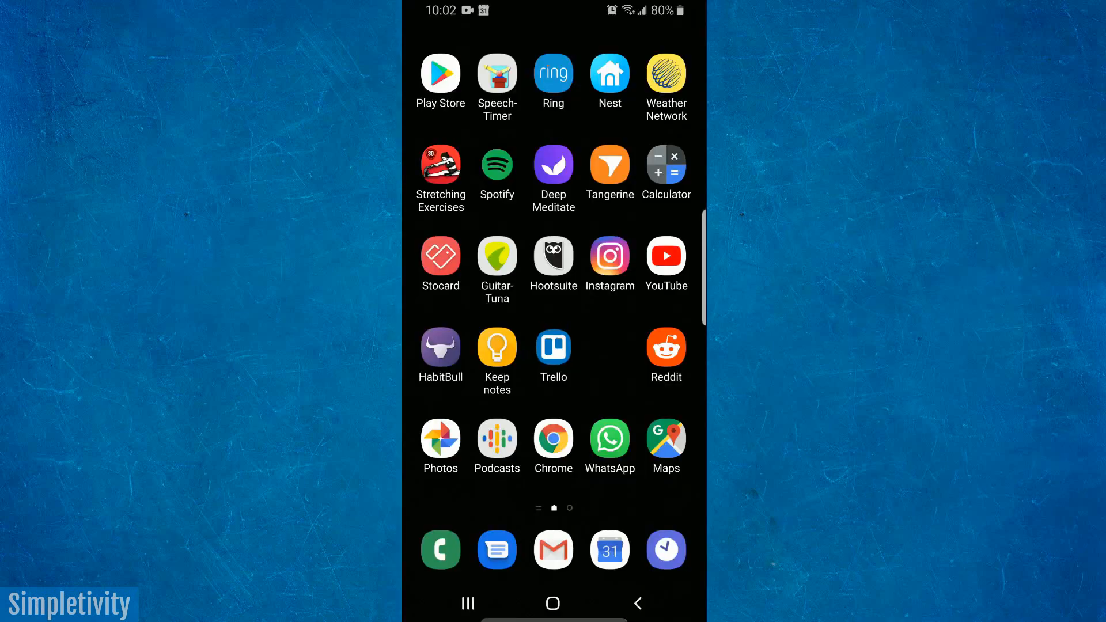
- Reopen Developer options from the home screen to view the animation scales
left_click(553, 350)
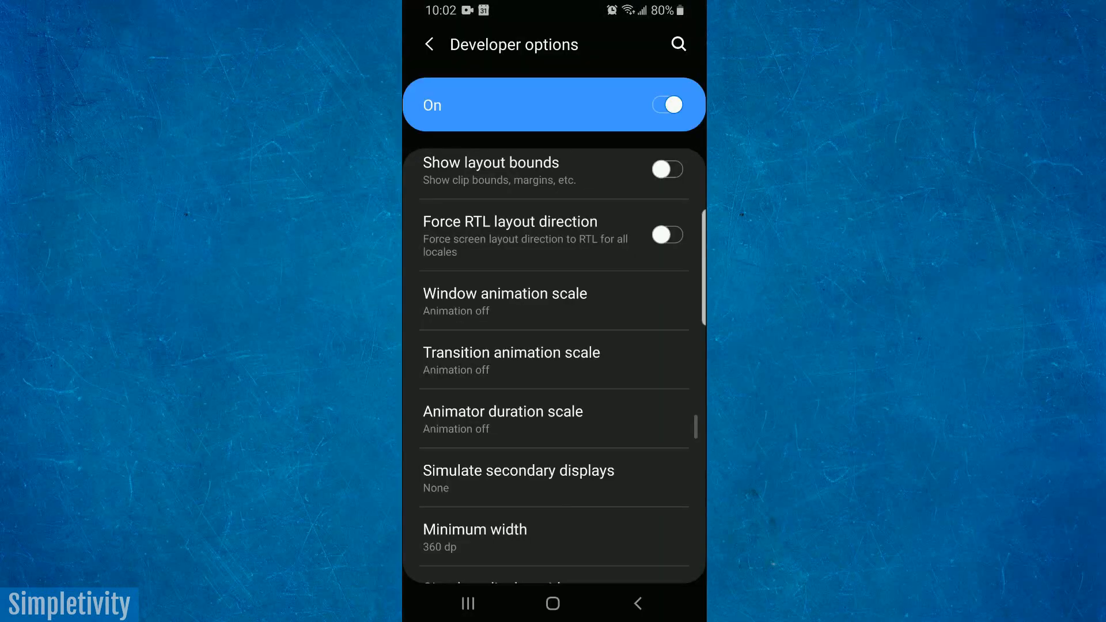
- Set the window, transition and animator scales to .5x and go to the home screen
left_click(503, 302)
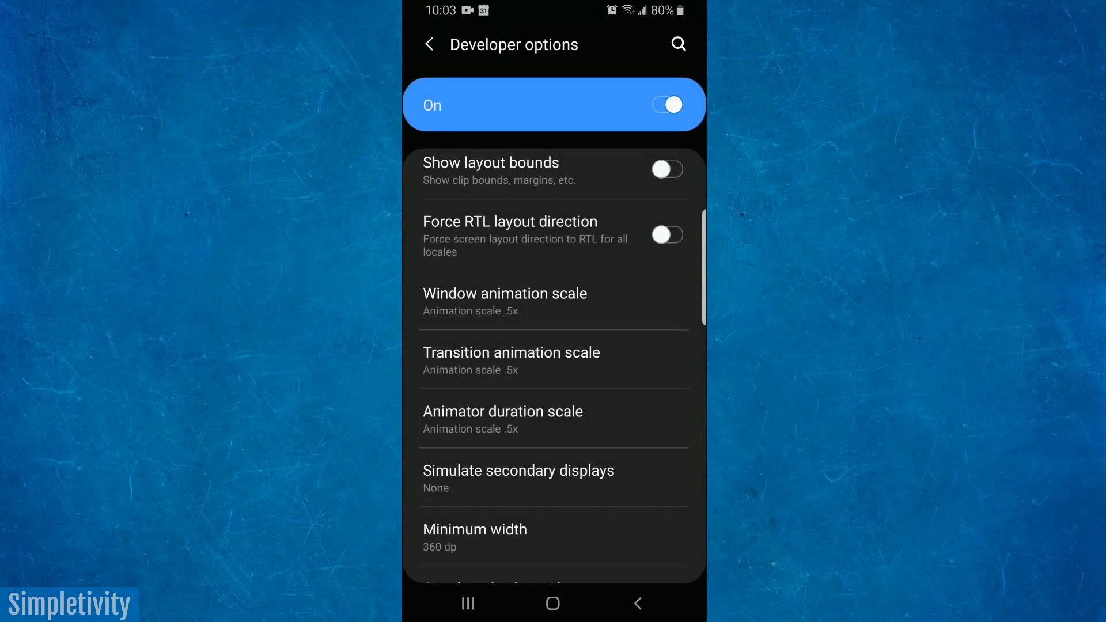
left_click(553, 603)
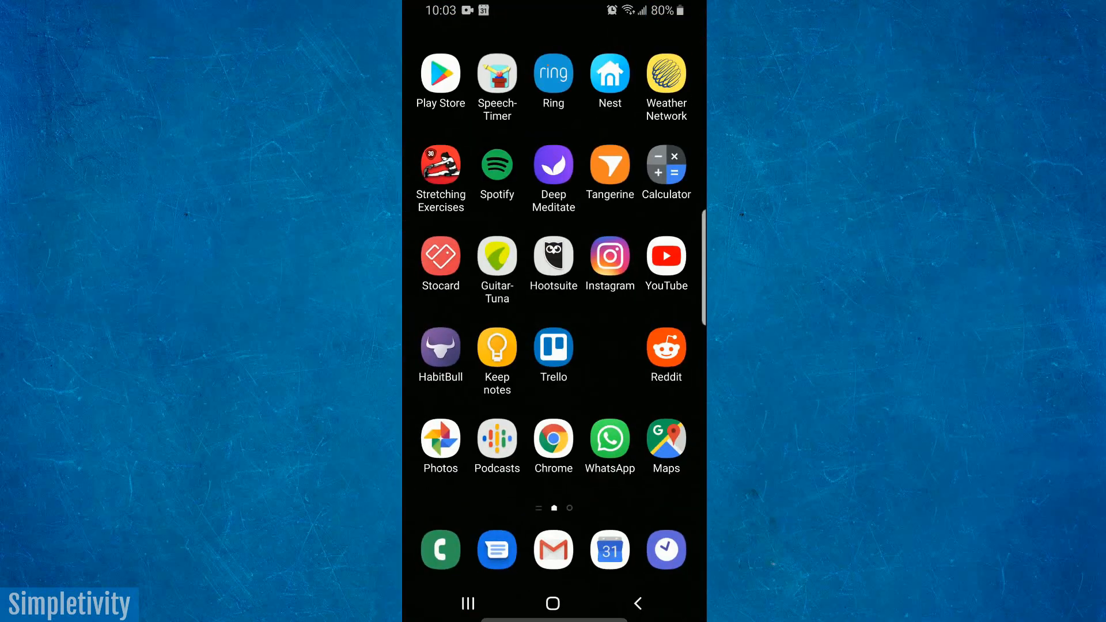
- Launch the Settings app from its home screen icon
left_click(440, 349)
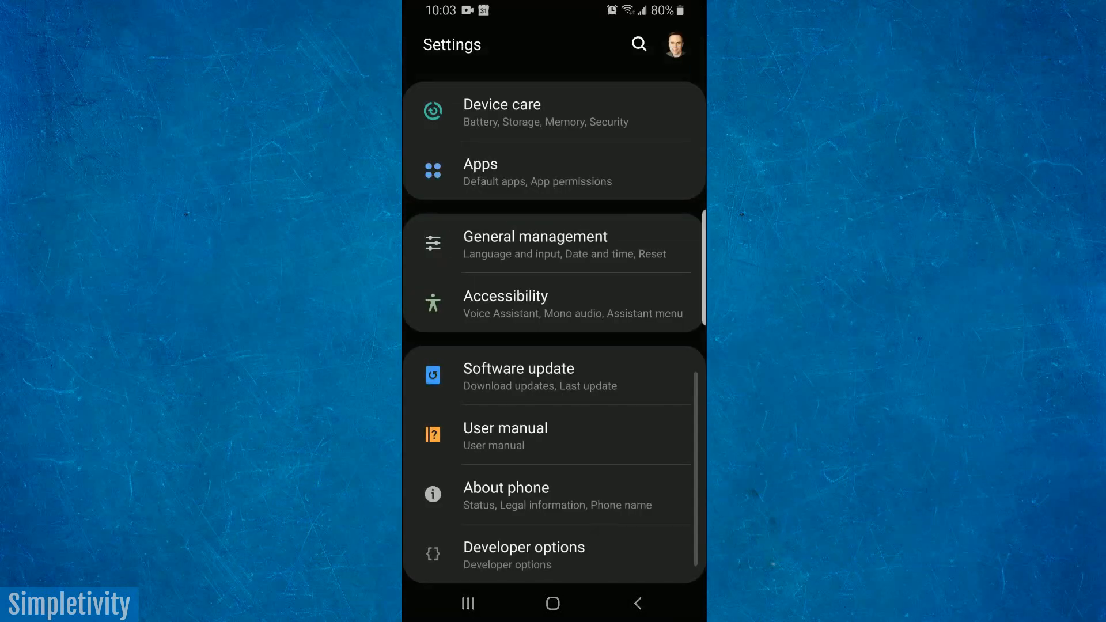
- Glance at About phone, back out to Settings, and return to the home screen
left_click(506, 493)
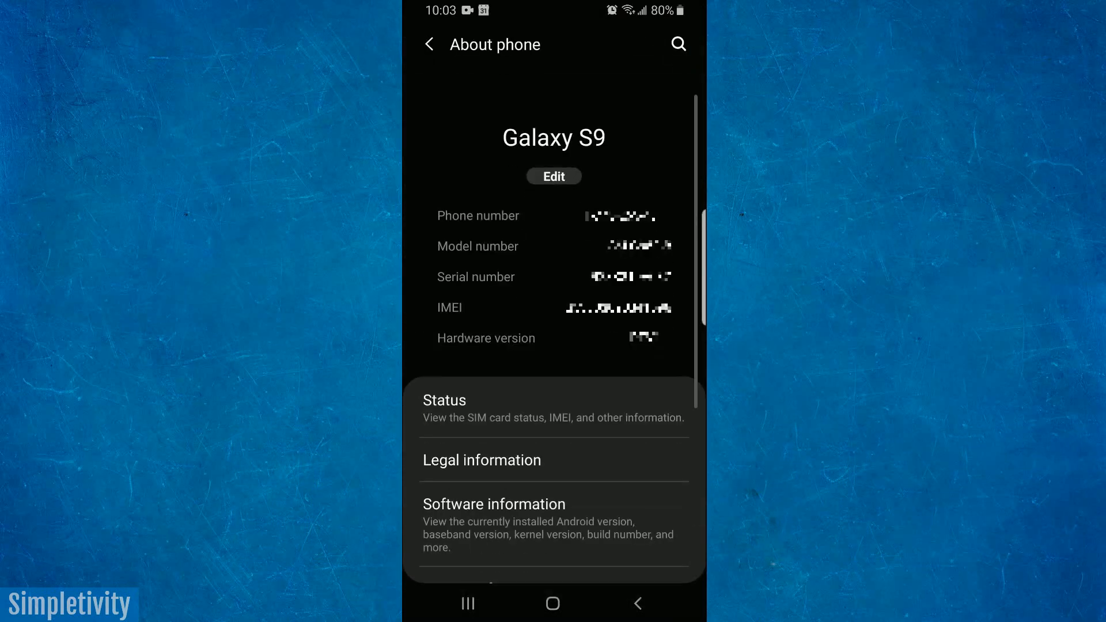
left_click(429, 44)
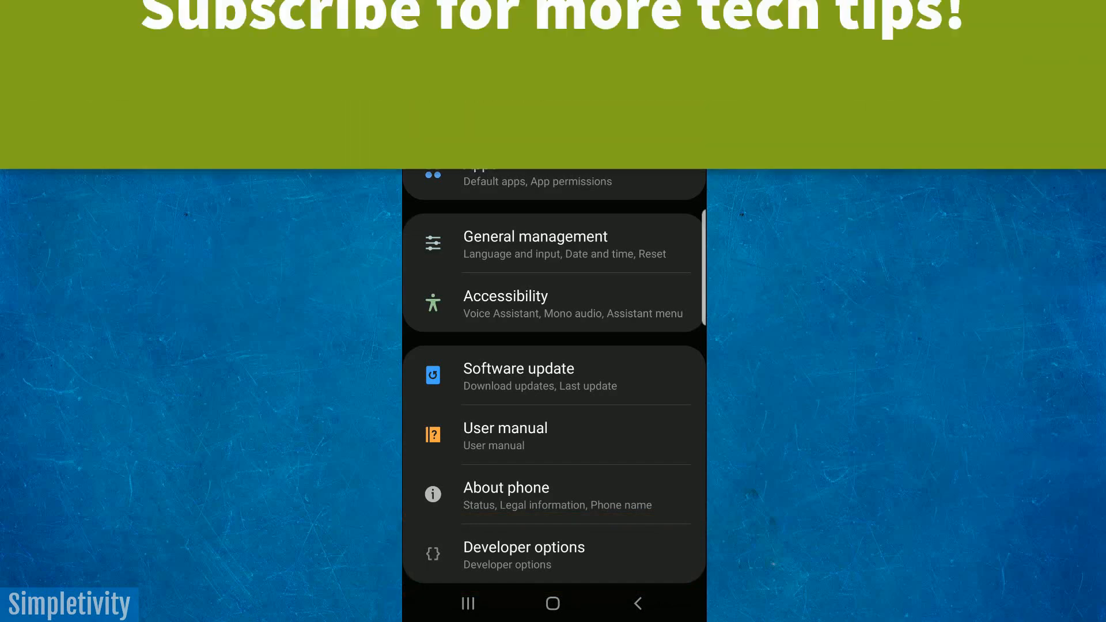
left_click(552, 603)
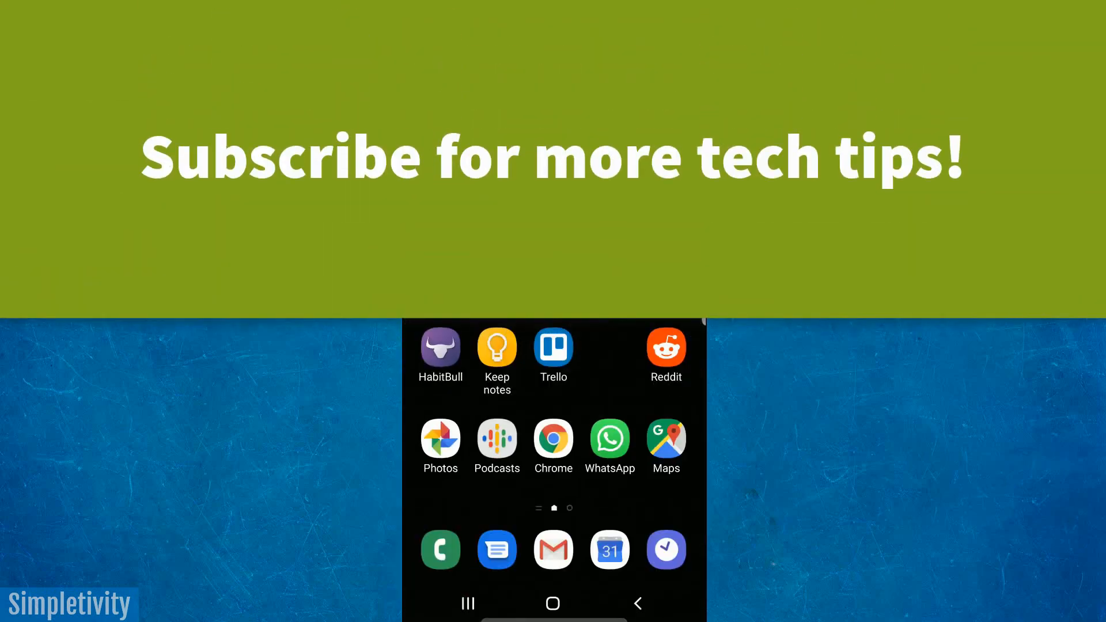